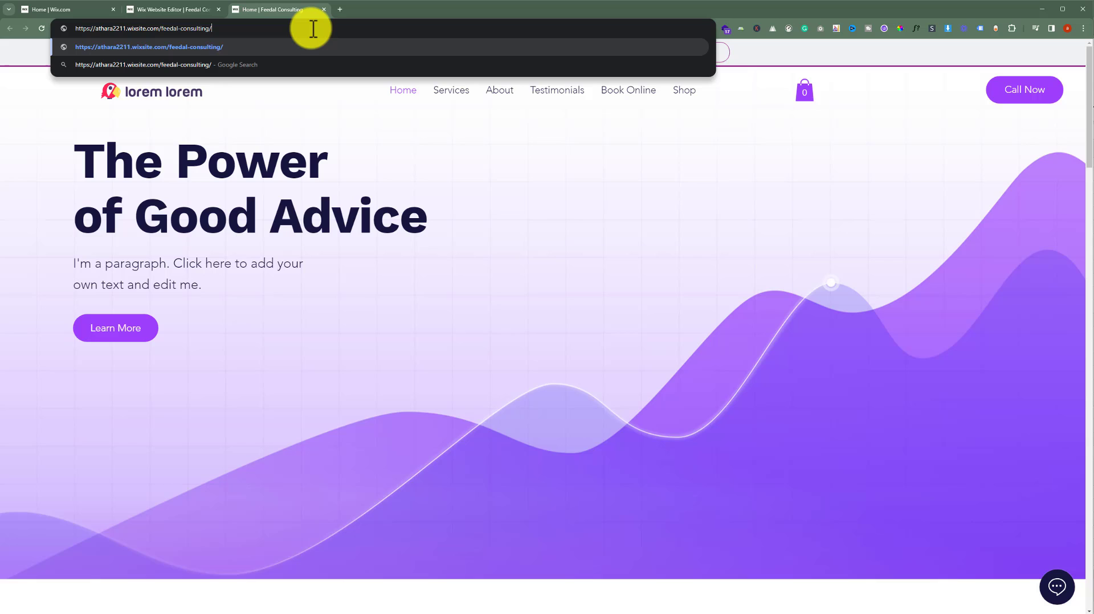
Append sitemap.xml to the Wix site address in the Chrome address bar.
{"action": "type", "text": "s"}
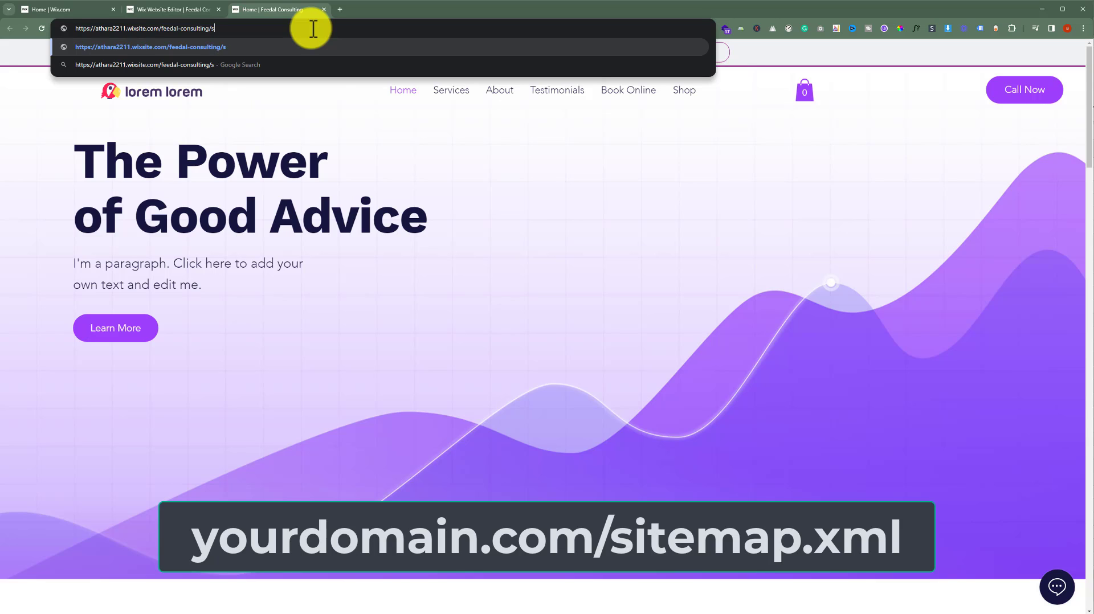
{"action": "type", "text": "itemap.xml"}
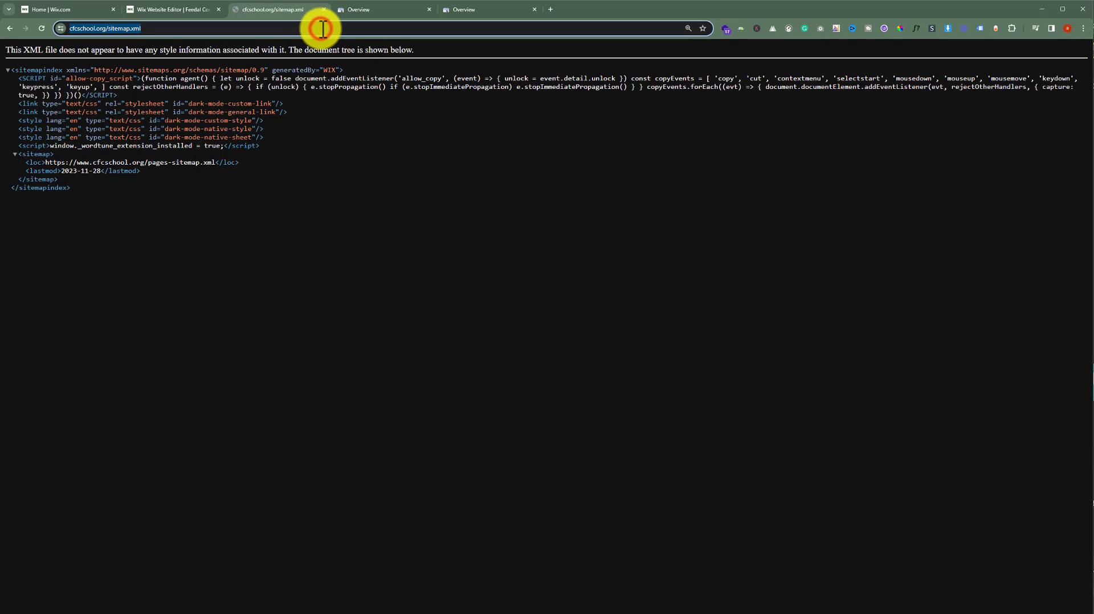
{"action": "mouse_move", "coordinate": [458, 189]}
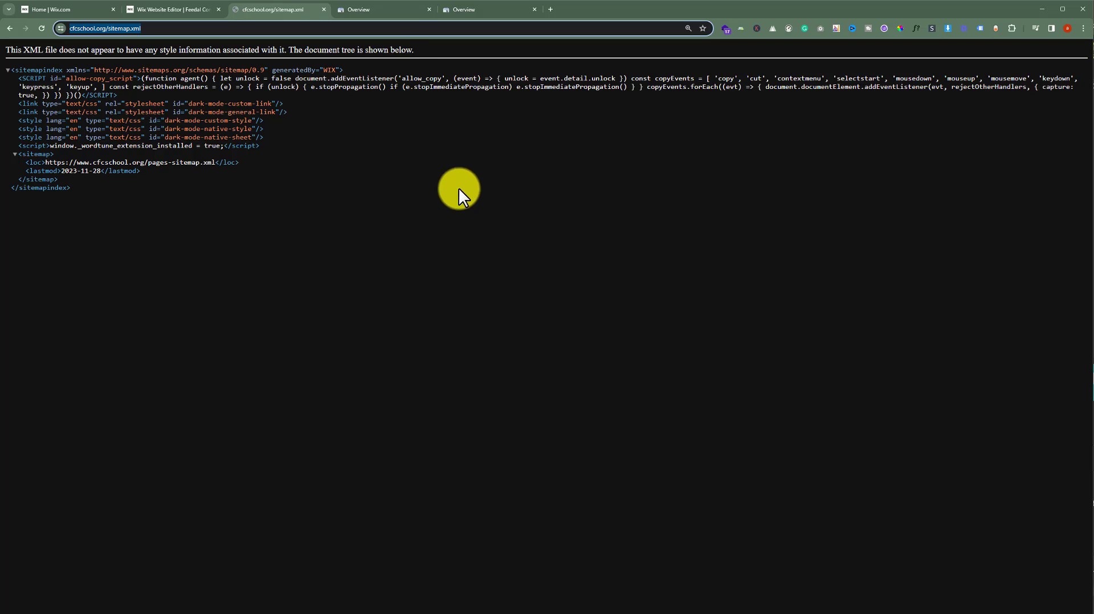
Switch to the Chrome tab holding Google Search Console's Overview page.
{"action": "left_click", "coordinate": [383, 9]}
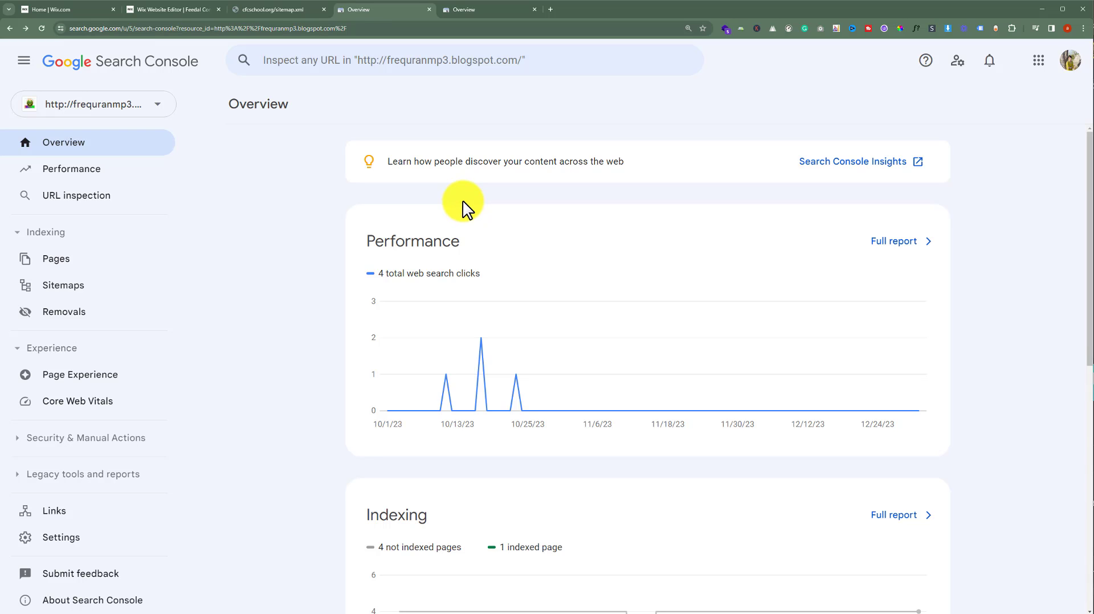
In the Sitemaps report, enter sitemap.xml as the new sitemap for cfcschool.org.
{"action": "left_click", "coordinate": [63, 285]}
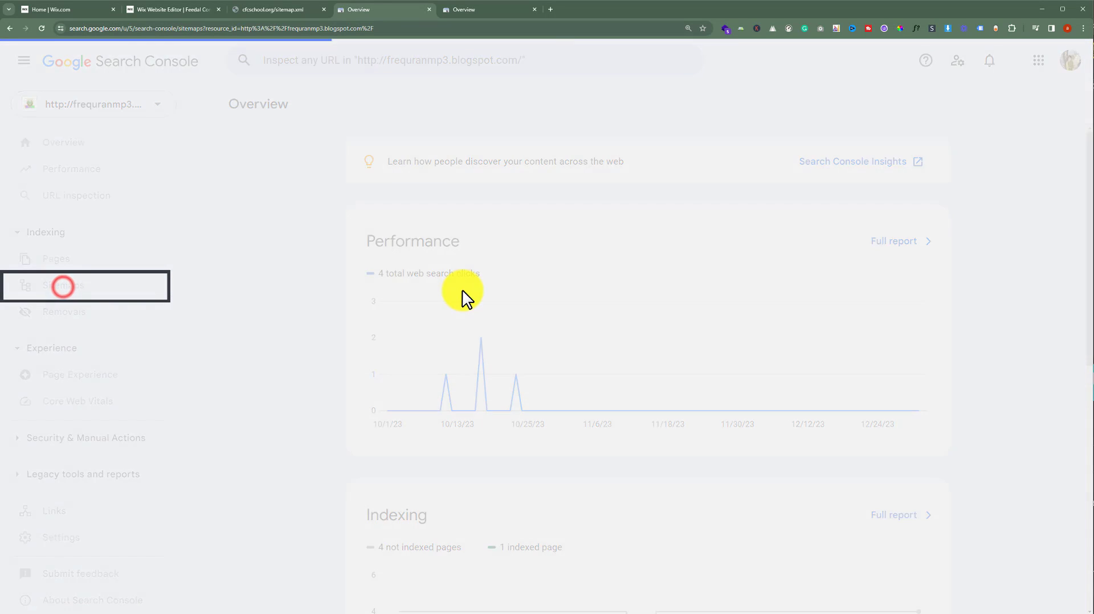
{"action": "left_click", "coordinate": [63, 286]}
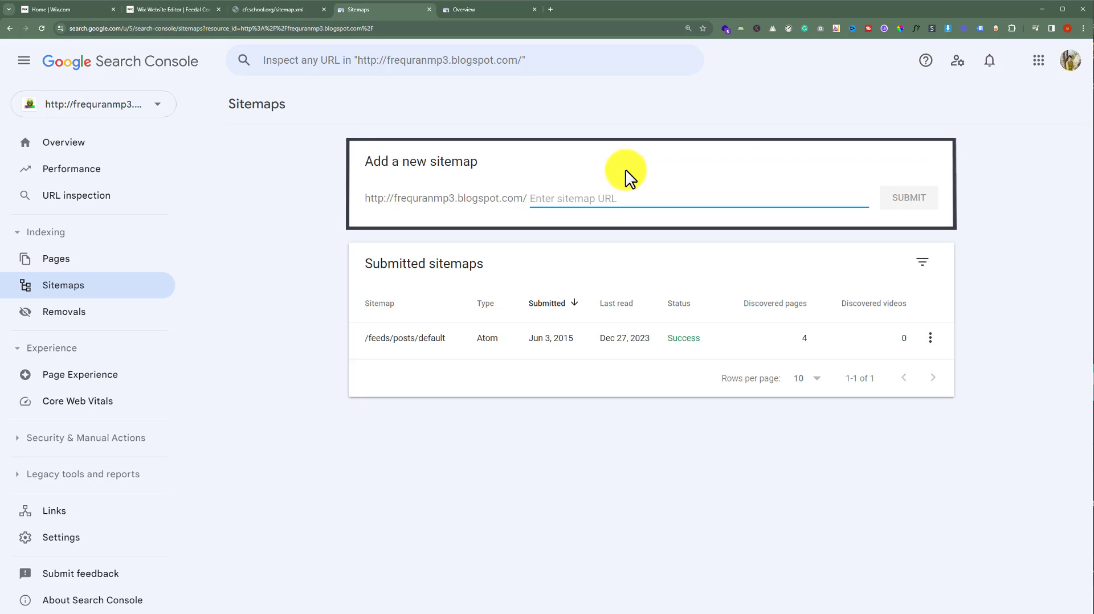
{"action": "type", "text": "https://www.cfcschool.org/sitemap.xml"}
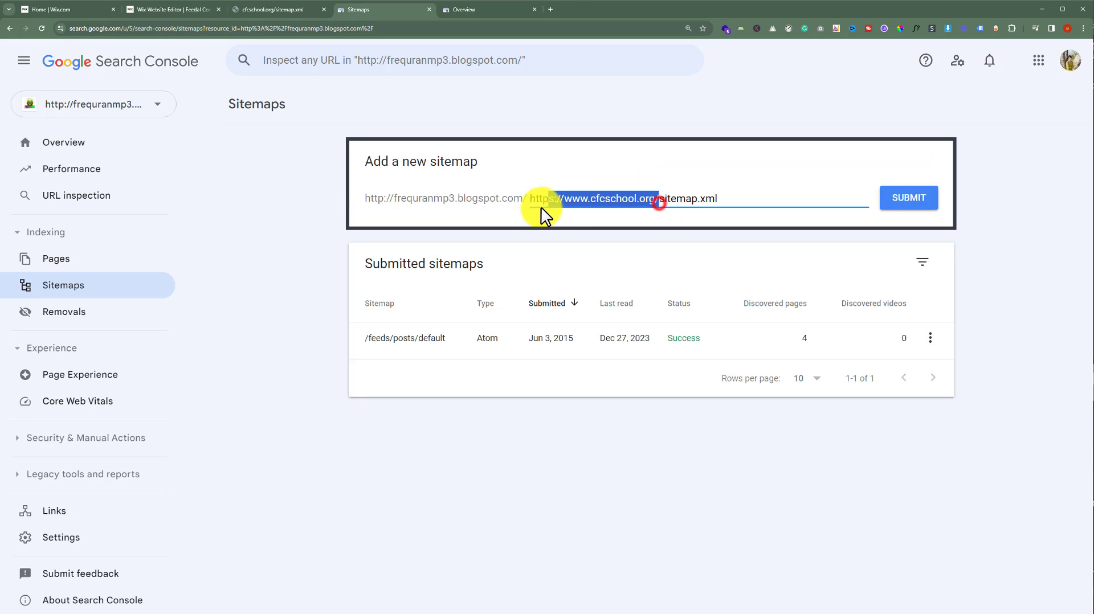
{"action": "type", "text": "sitemap.xml"}
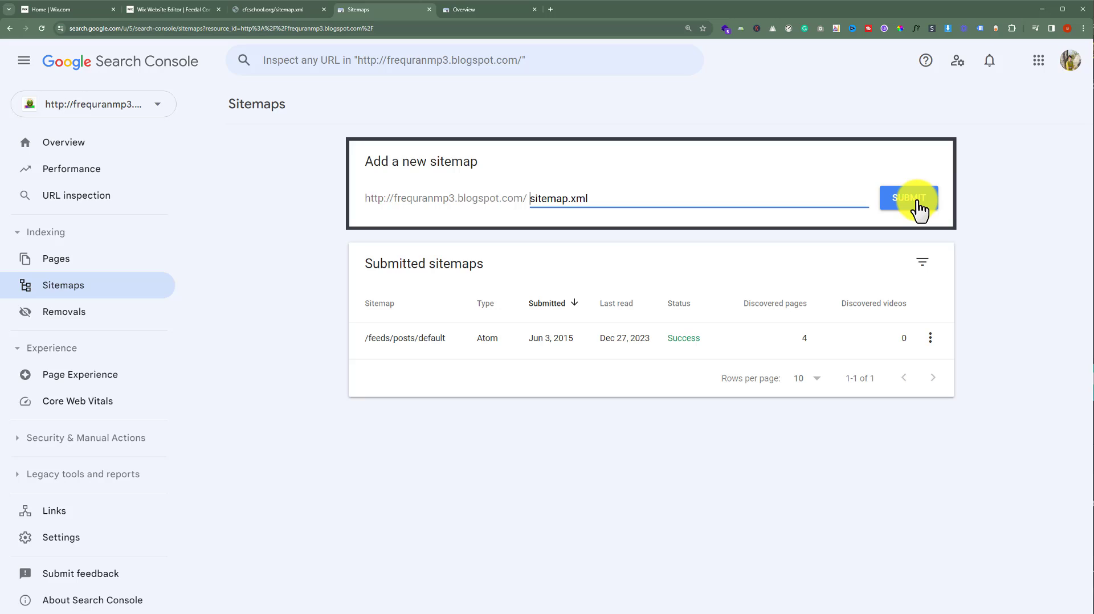